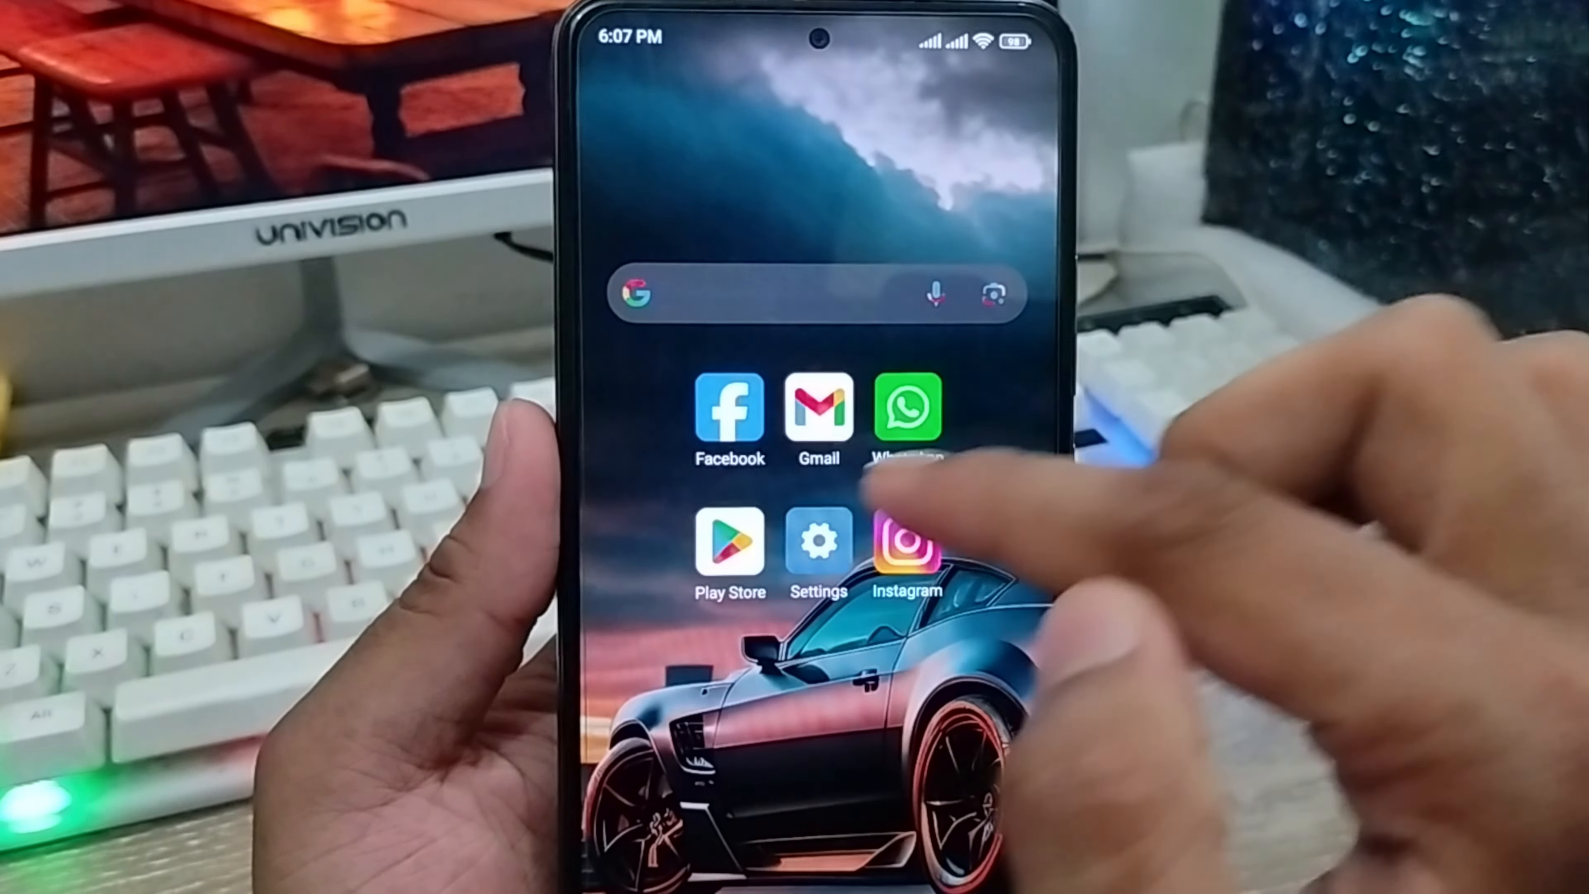
- Launch Play Store from the home screen and bring up the account menu from the profile avatar
{"action": "left_click", "coordinate": [729, 545]}
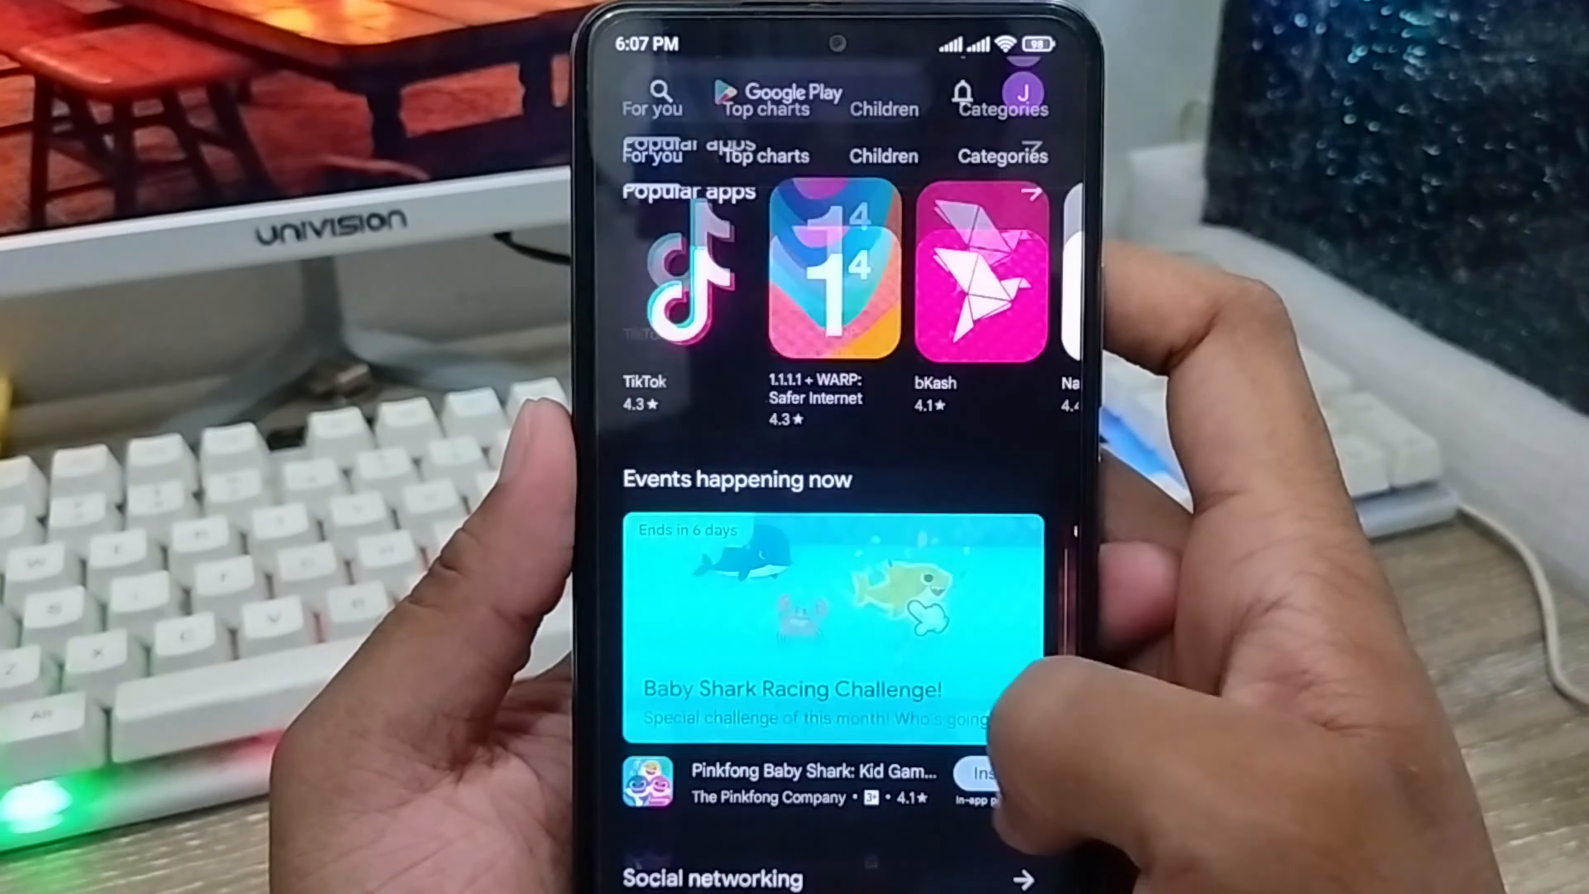
{"action": "scroll", "scroll_direction": "down", "scroll_amount": 3}
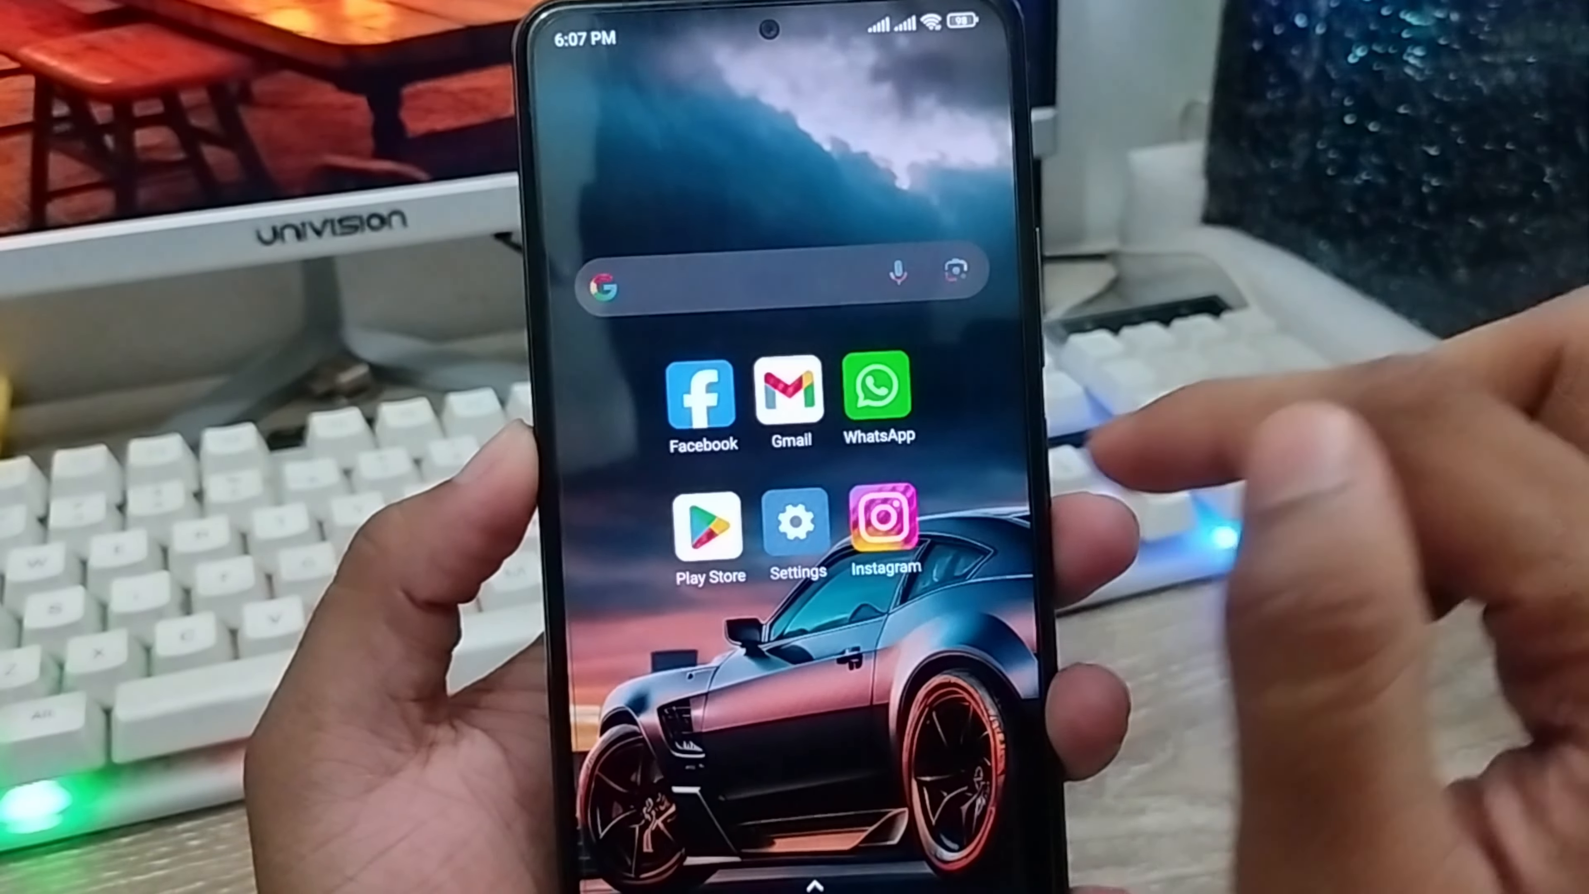
{"action": "left_click", "coordinate": [708, 519]}
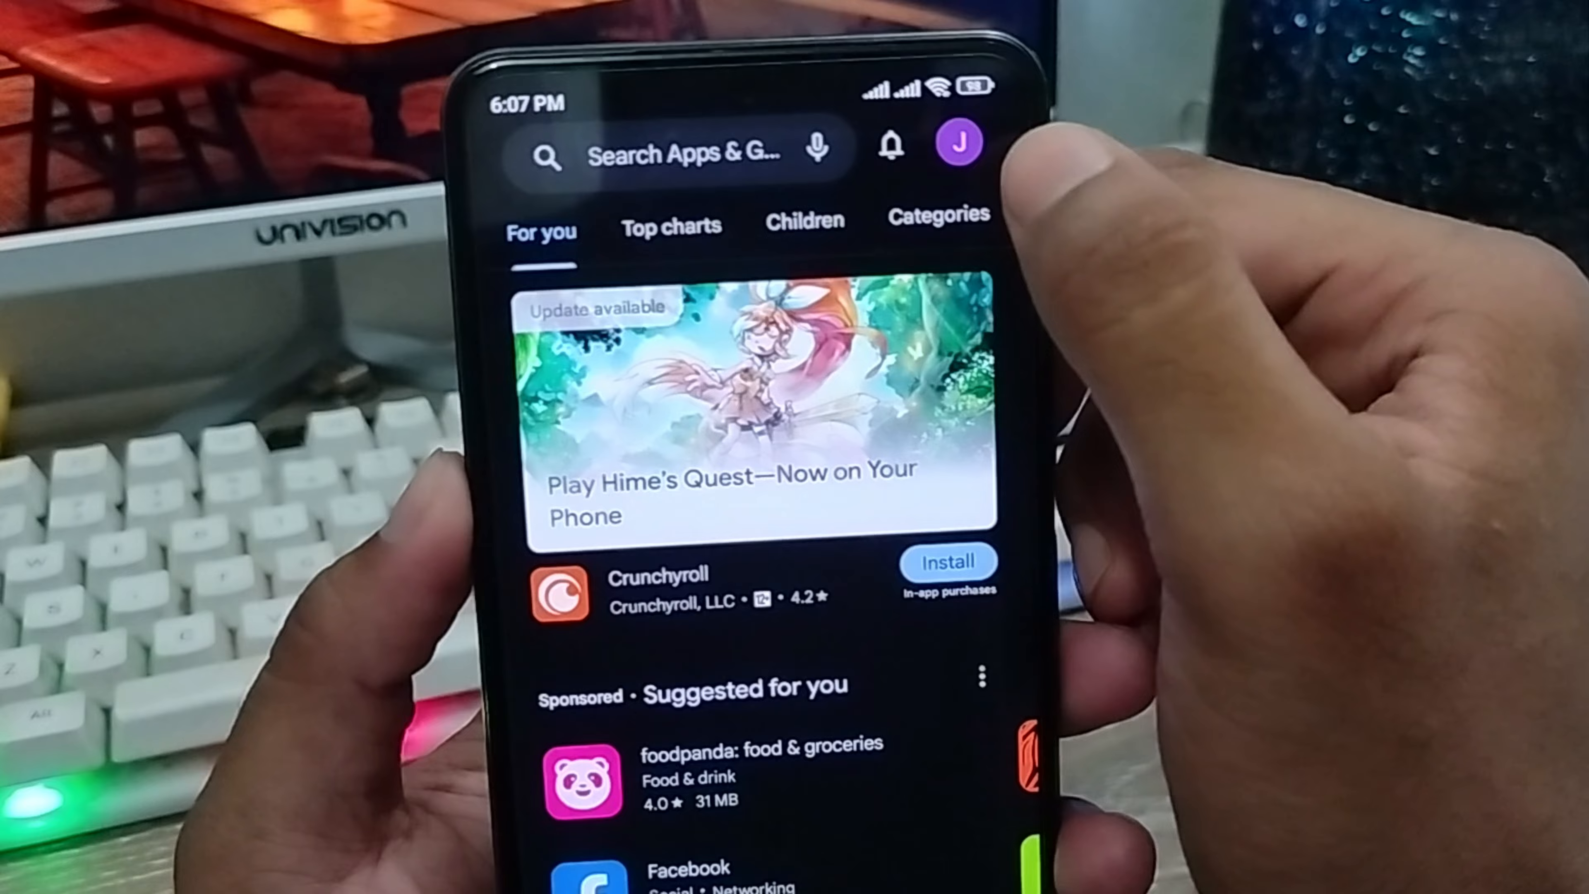
{"action": "left_click", "coordinate": [957, 142]}
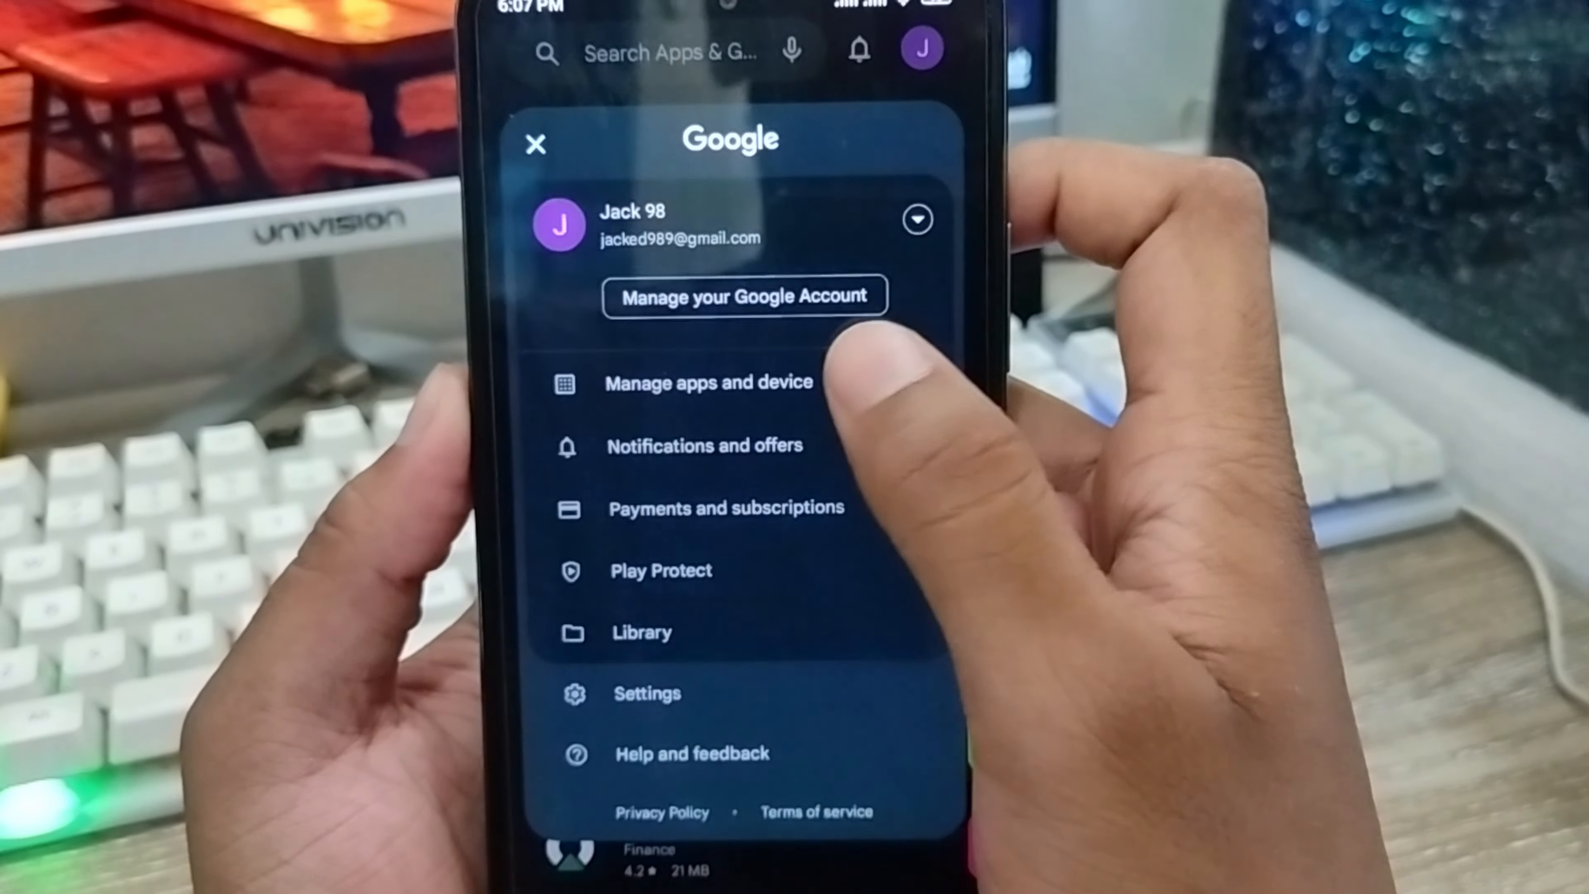
- Go to Manage apps and device and reach the Ratings and reviews list of unreviewed apps
{"action": "left_click", "coordinate": [707, 384]}
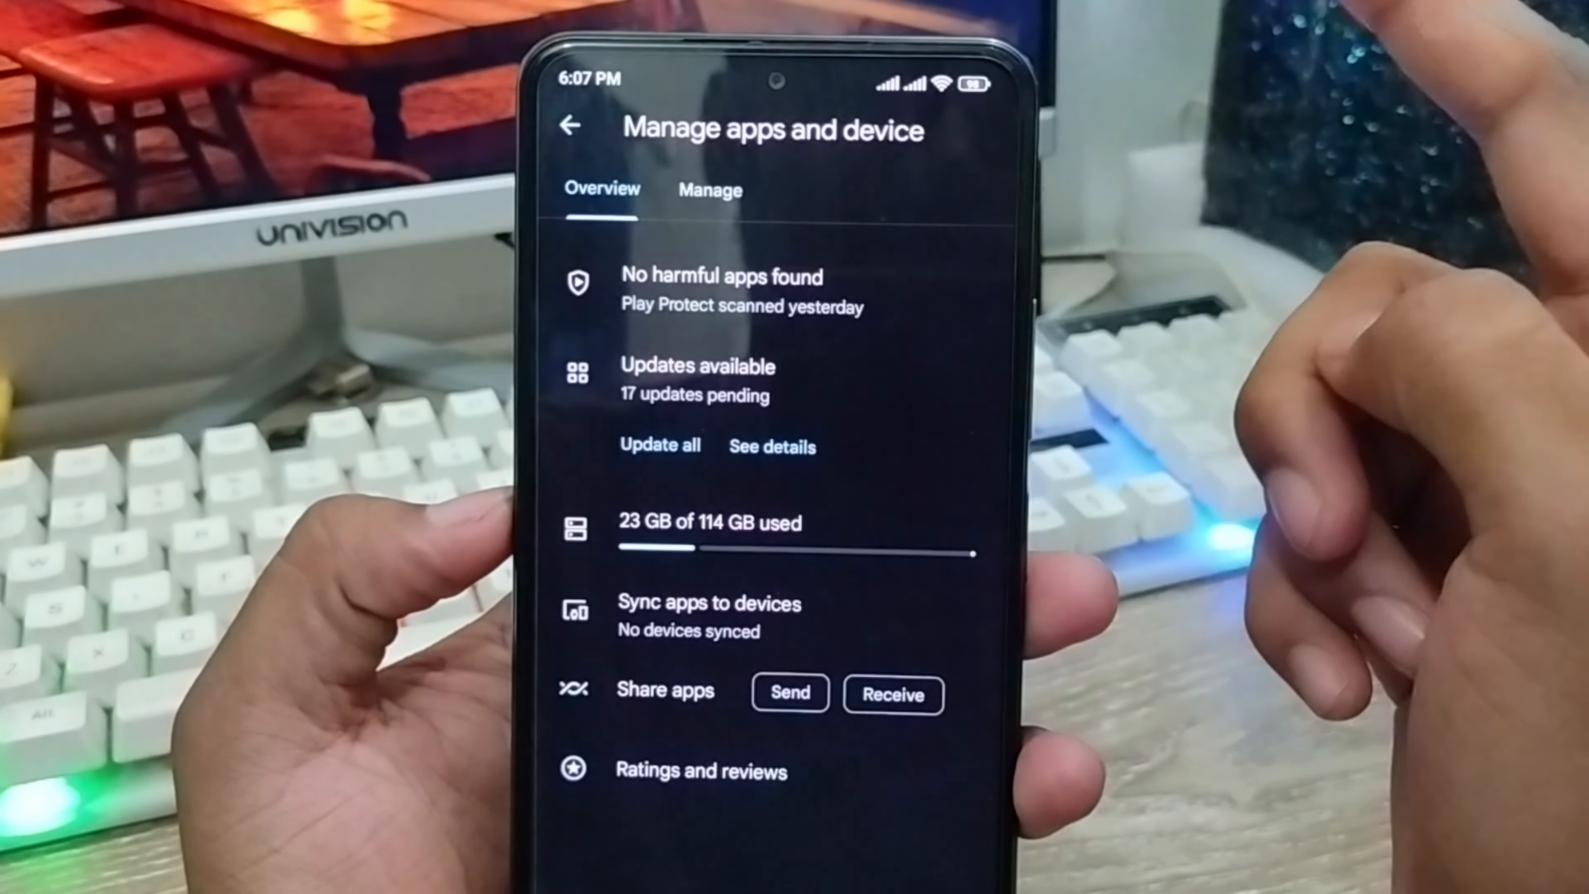
{"action": "scroll", "scroll_direction": "down", "scroll_amount": 3}
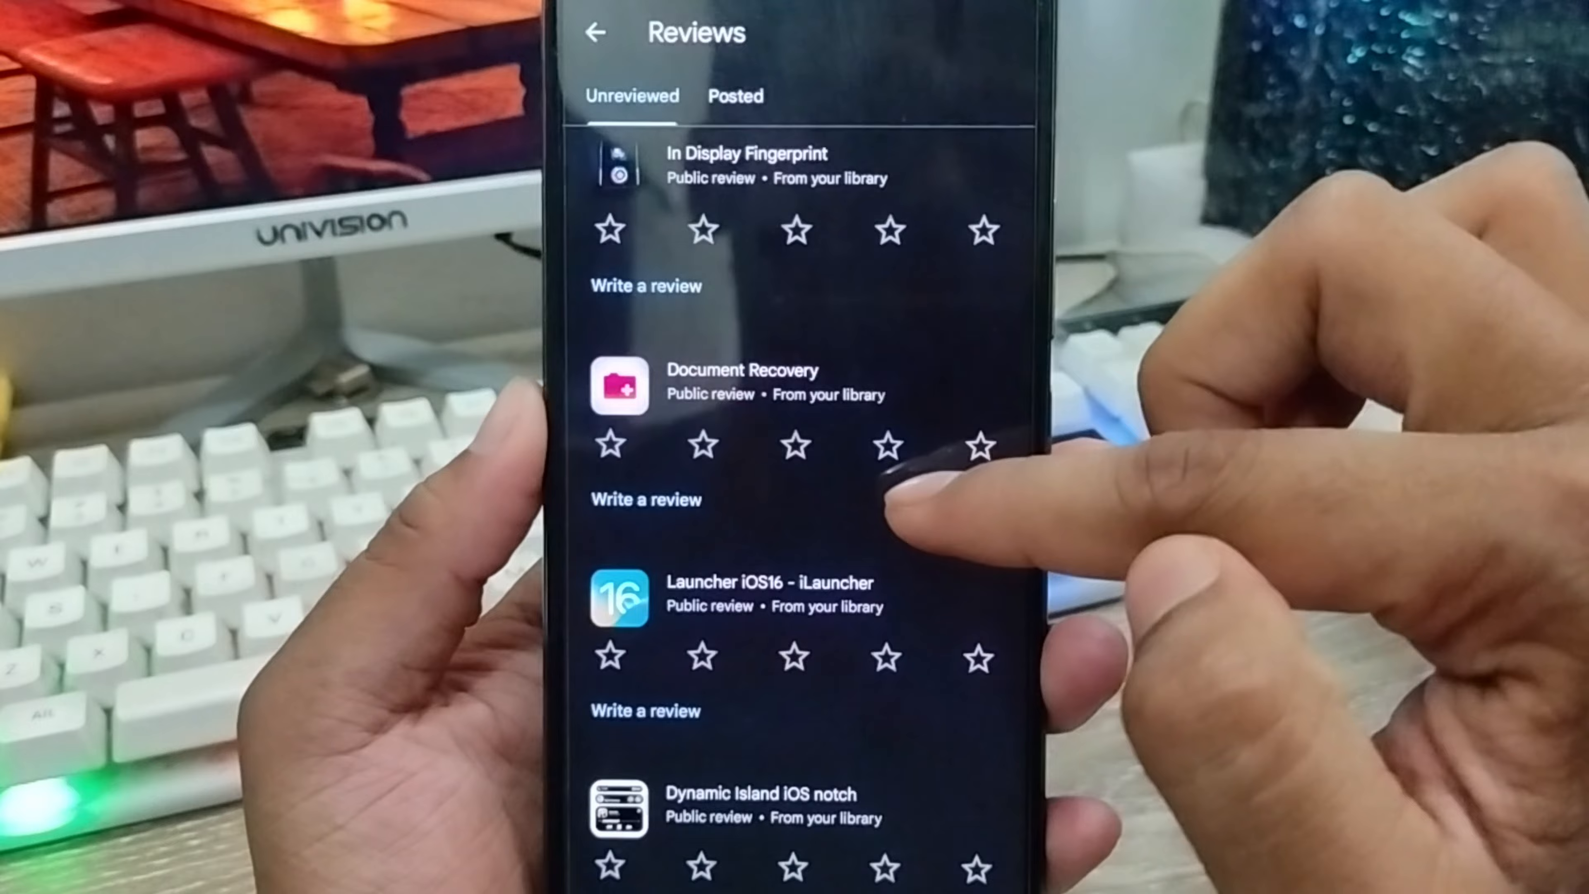
{"action": "scroll", "scroll_direction": "down", "scroll_amount": 3}
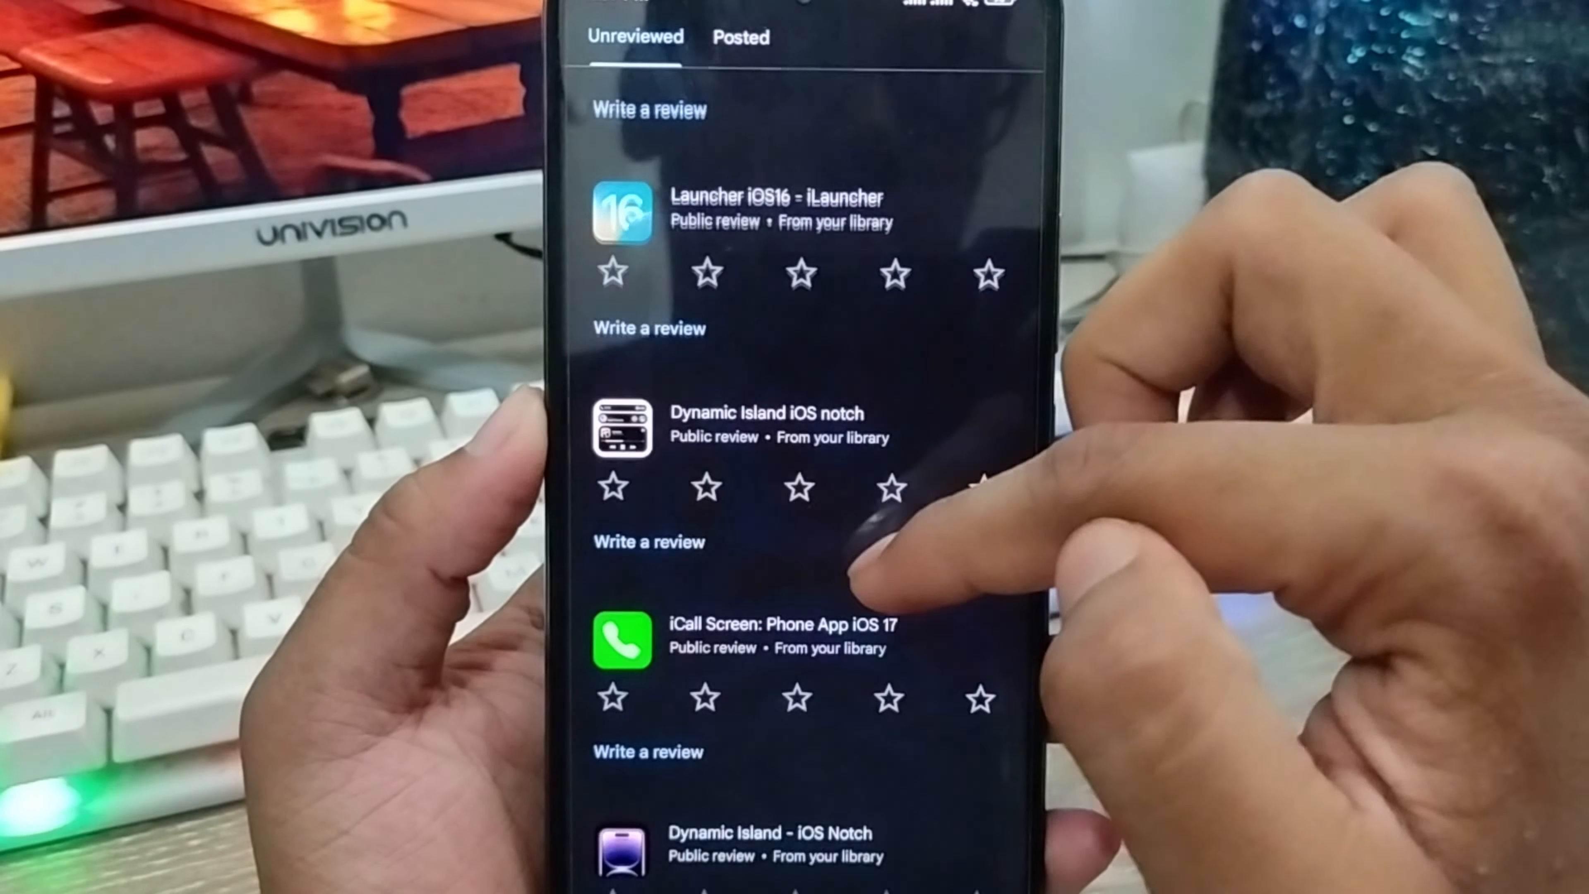
{"action": "scroll", "scroll_direction": "down", "scroll_amount": 3}
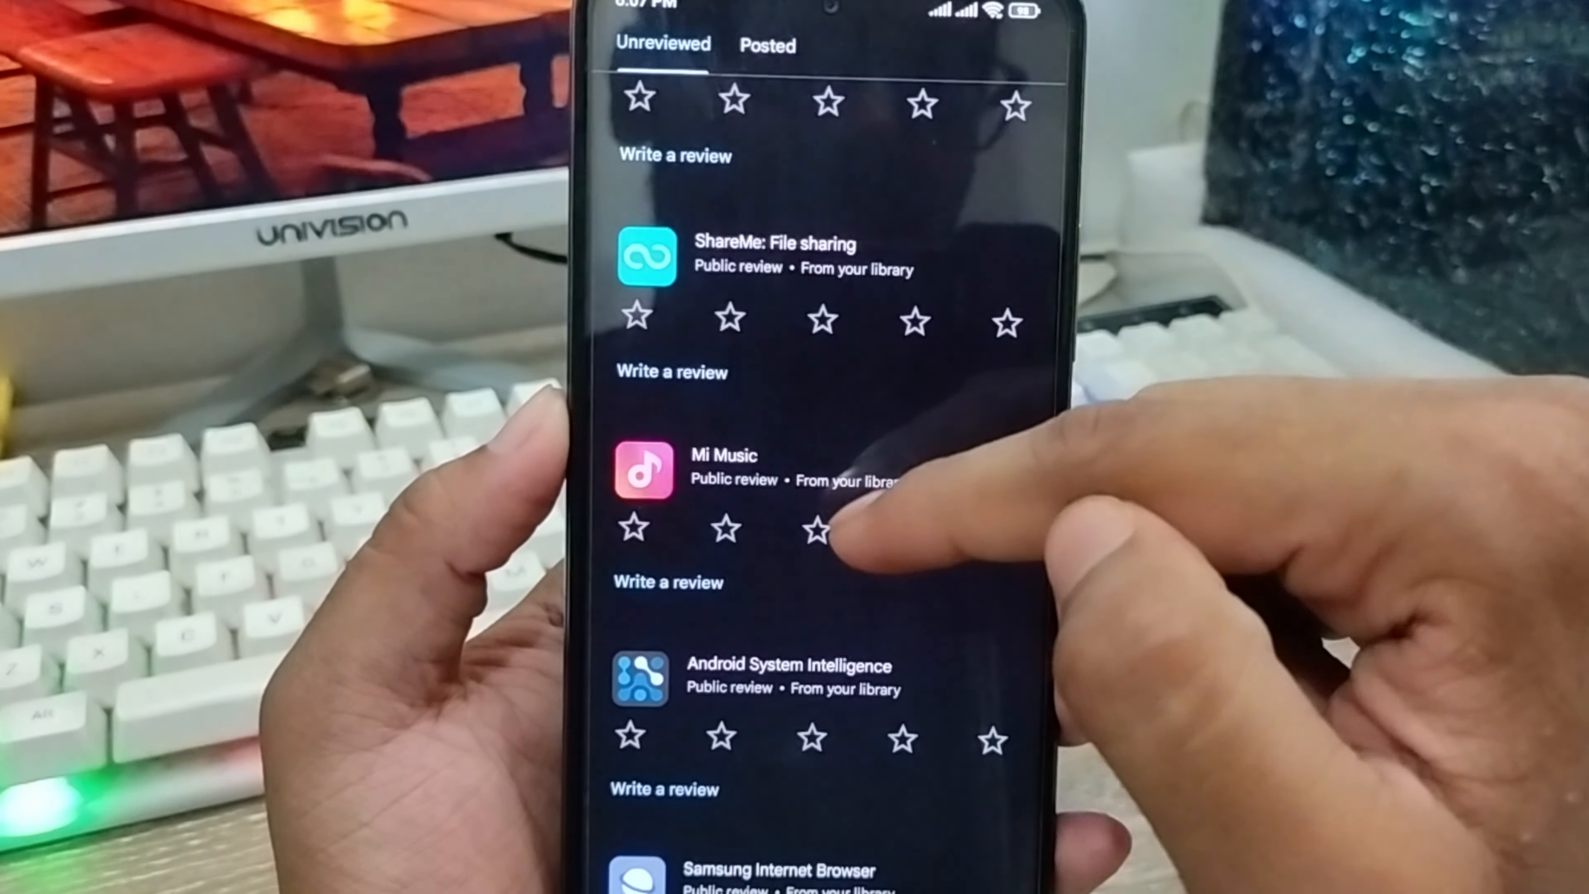
{"action": "scroll", "scroll_direction": "down", "scroll_amount": 3}
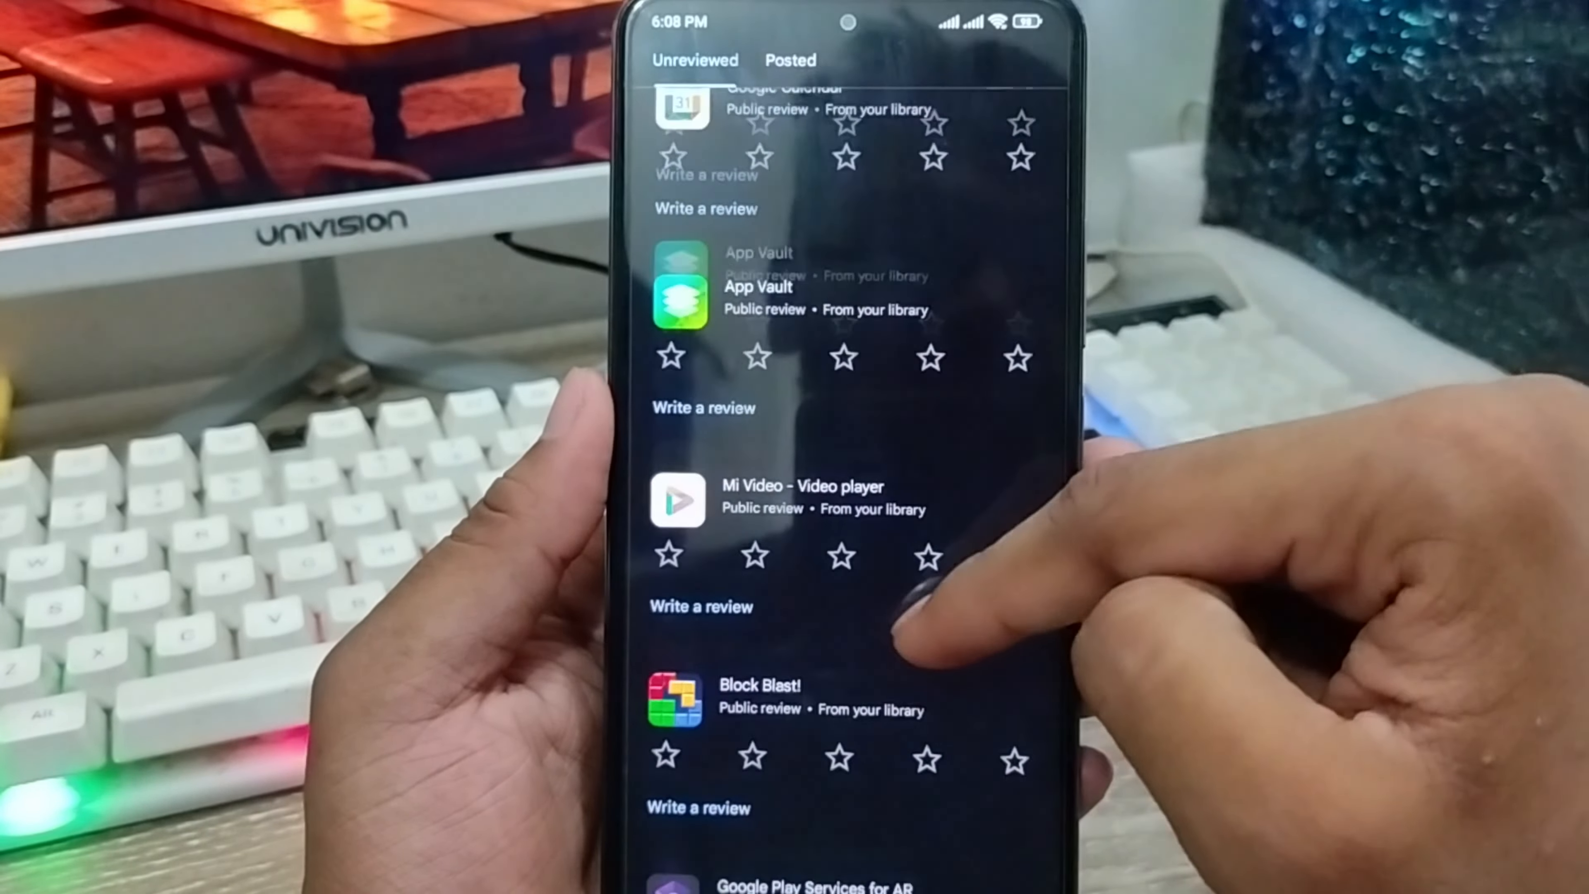
{"action": "scroll", "scroll_direction": "down", "scroll_amount": 3}
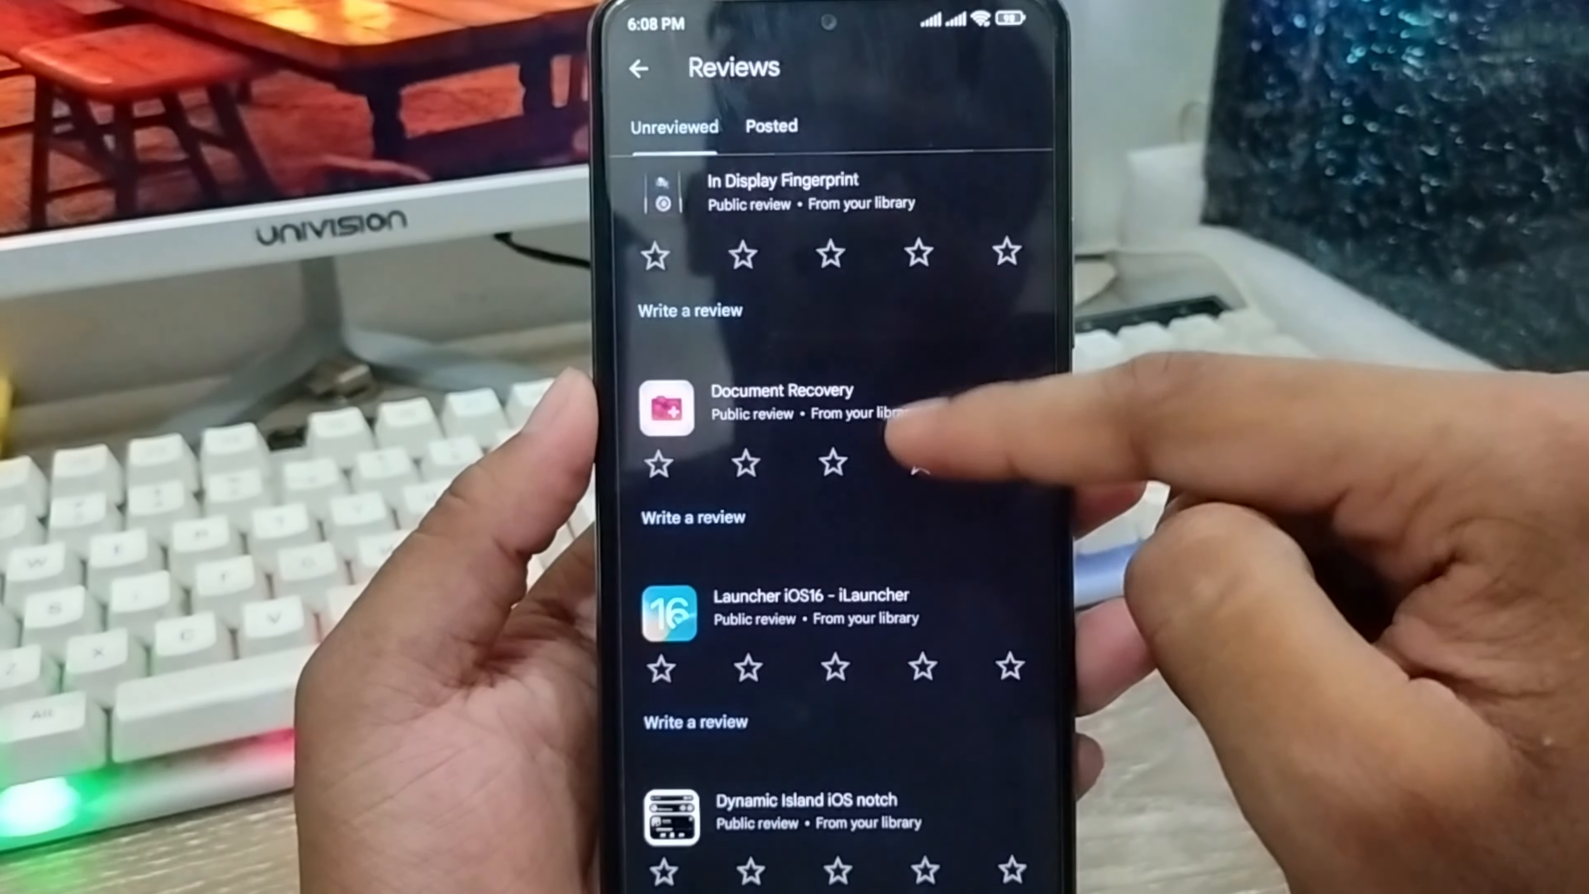
{"action": "left_click", "coordinate": [770, 126]}
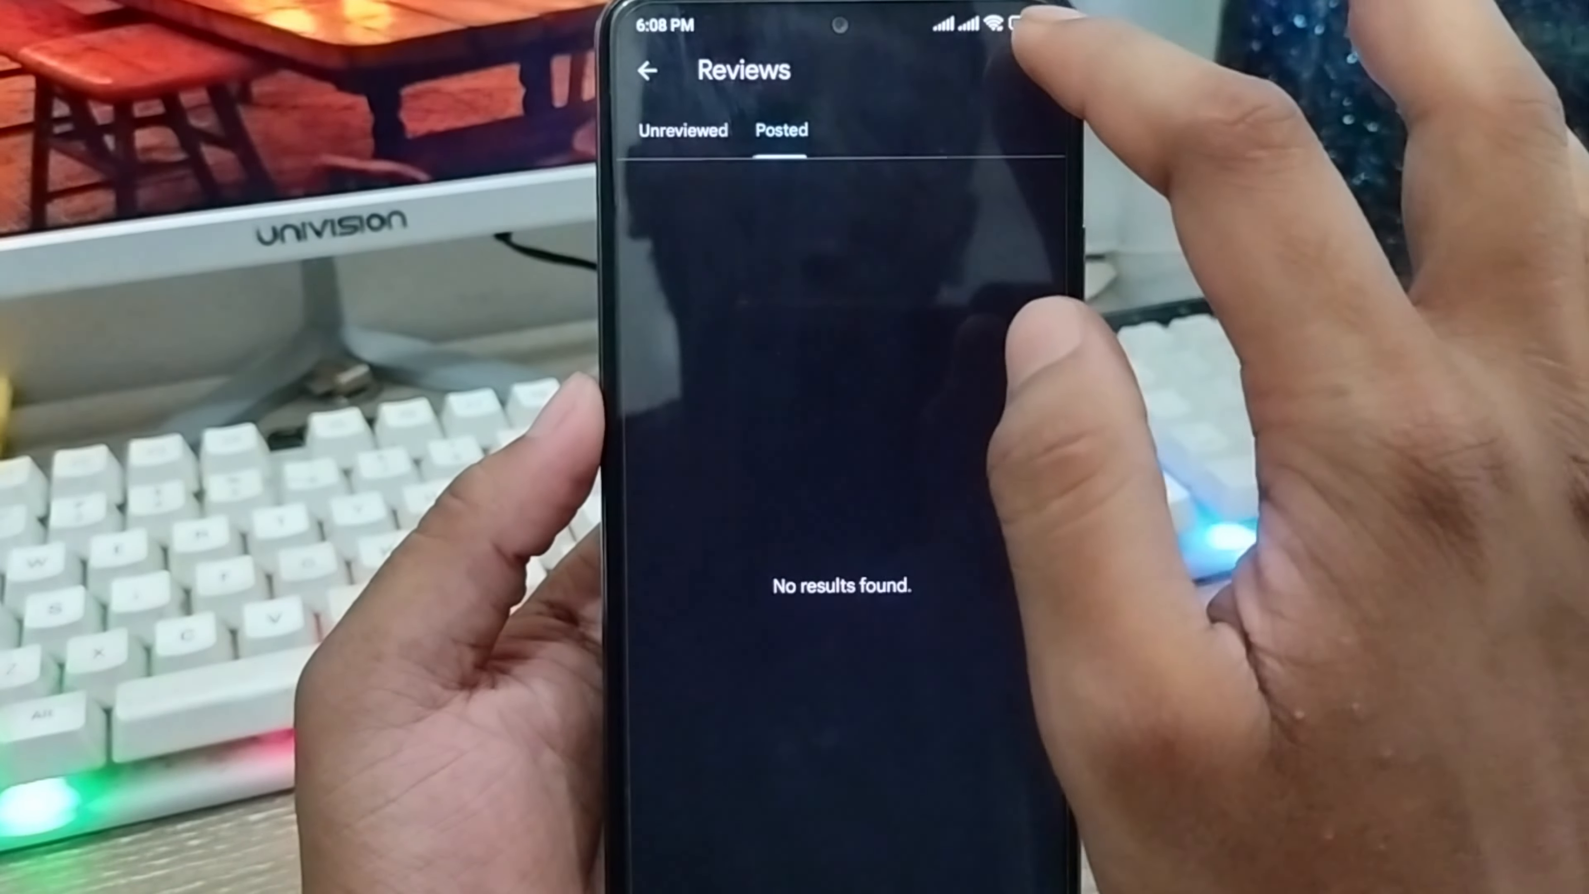
{"action": "left_click", "coordinate": [681, 130]}
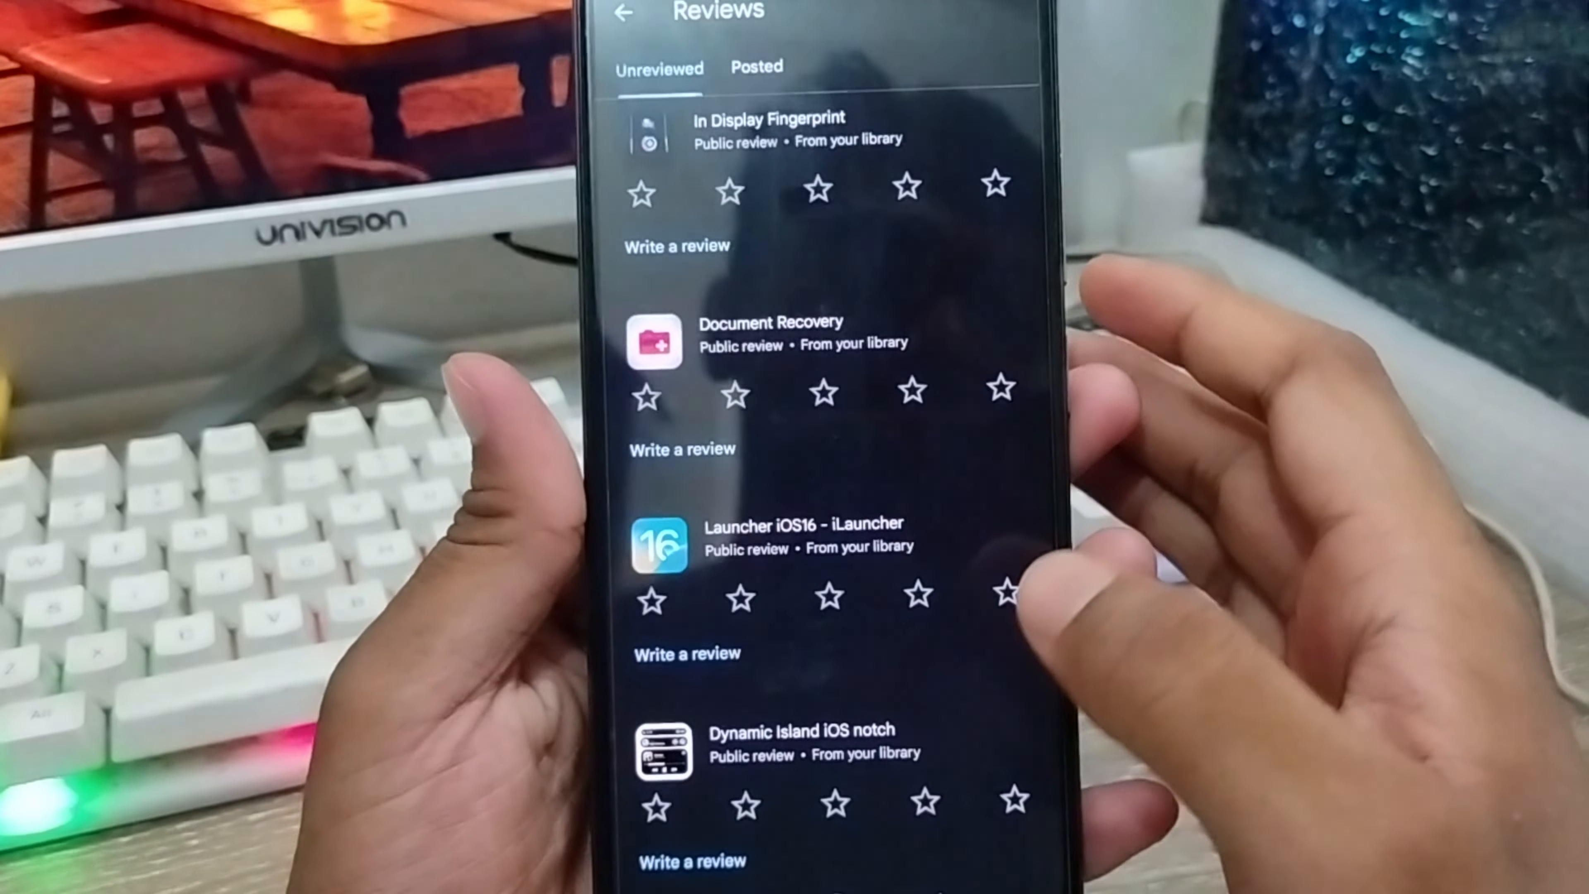